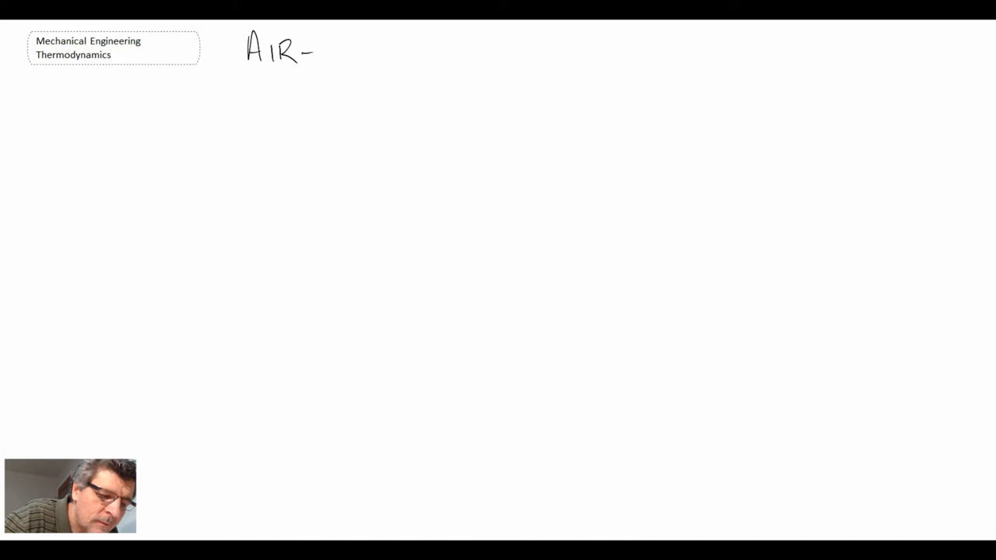
Step: Handwrite 'AIR-CONDITIONING PROCESSES' at the top and draw an underline beneath it
{"action": "type", "text": "CONDITIONING P"}
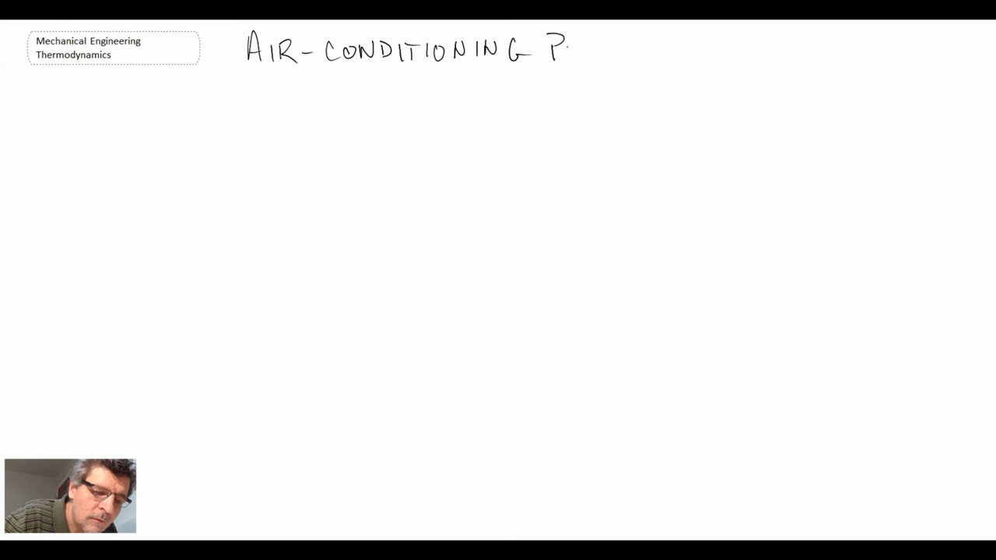
{"action": "type", "text": "ROCESSES"}
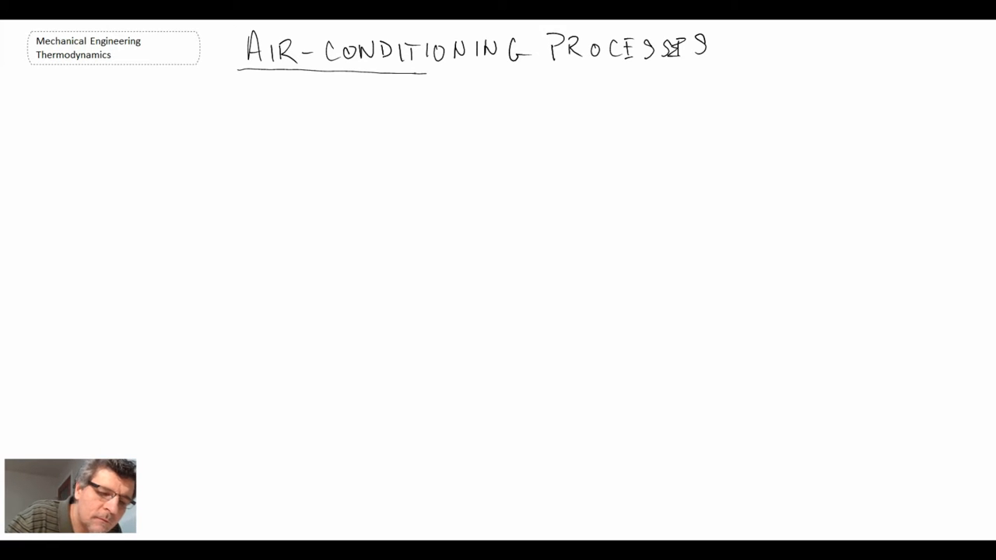
{"action": "left_click_drag", "start_coordinate": [426, 70], "coordinate": [716, 66]}
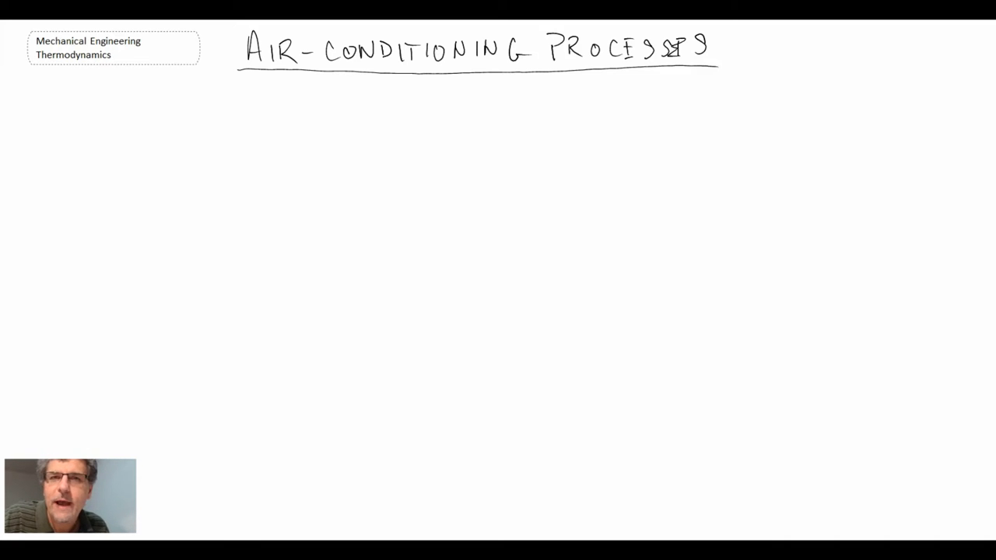
{"action": "left_click_drag", "start_coordinate": [112, 93], "coordinate": [99, 132]}
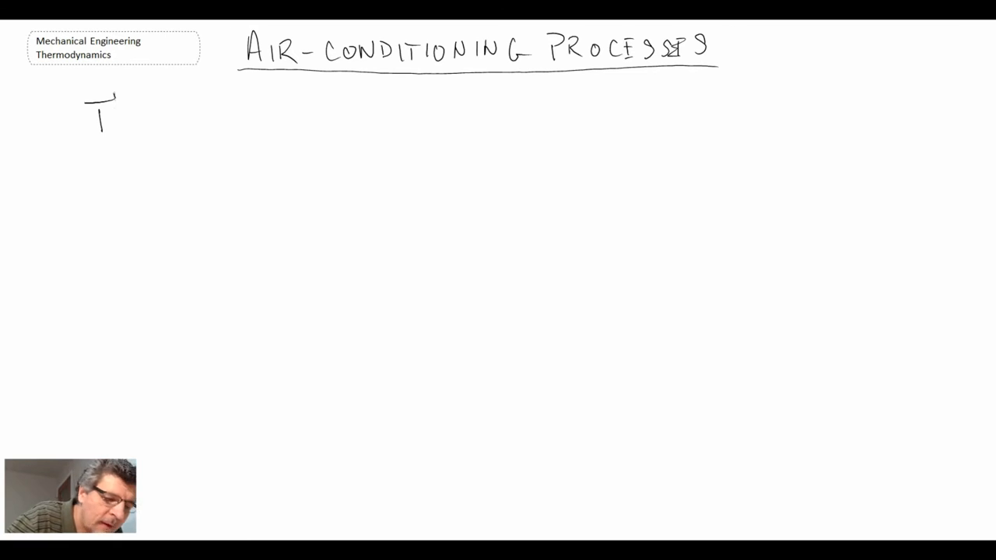
Step: Handwrite the notes on Heating, Ventilation, and Air-Conditioning (HVAC), then start 'If' on a blank page
{"action": "type", "text": "These fall under the area of Heating, Ventilation, and Air-Conditioning (HVAC). We will consider"}
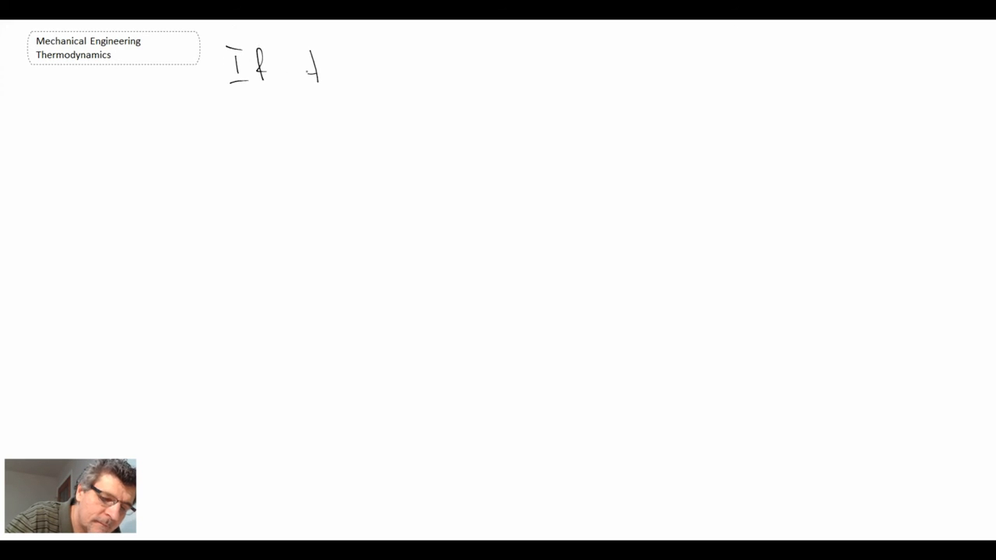
Step: Handwrite the HVAC paragraph: use the psychrometric chart, otherwise the earlier lecture's equations
{"action": "type", "text": "the HV"}
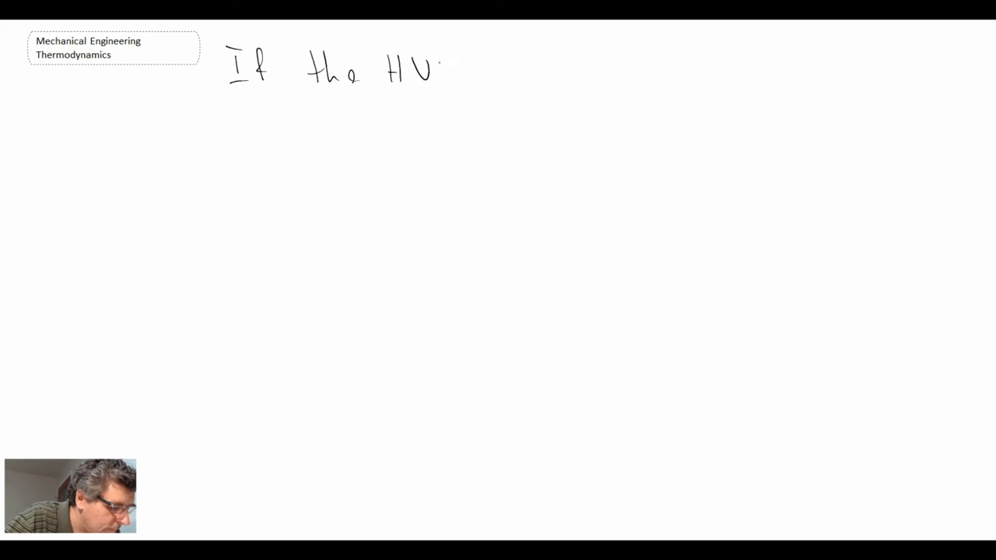
{"action": "type", "text": "AC process takes place a"}
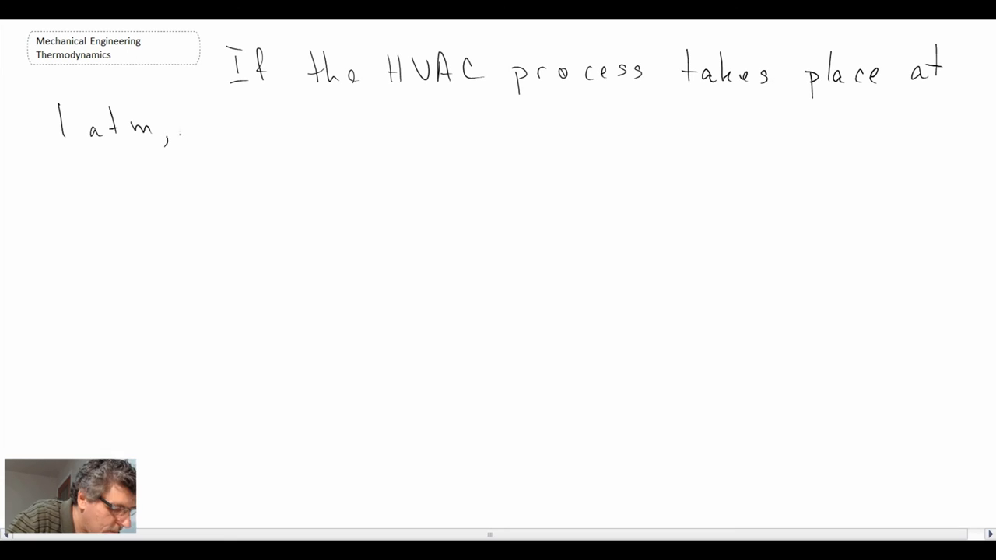
{"action": "type", "text": "then we can use the psychrometric chart an"}
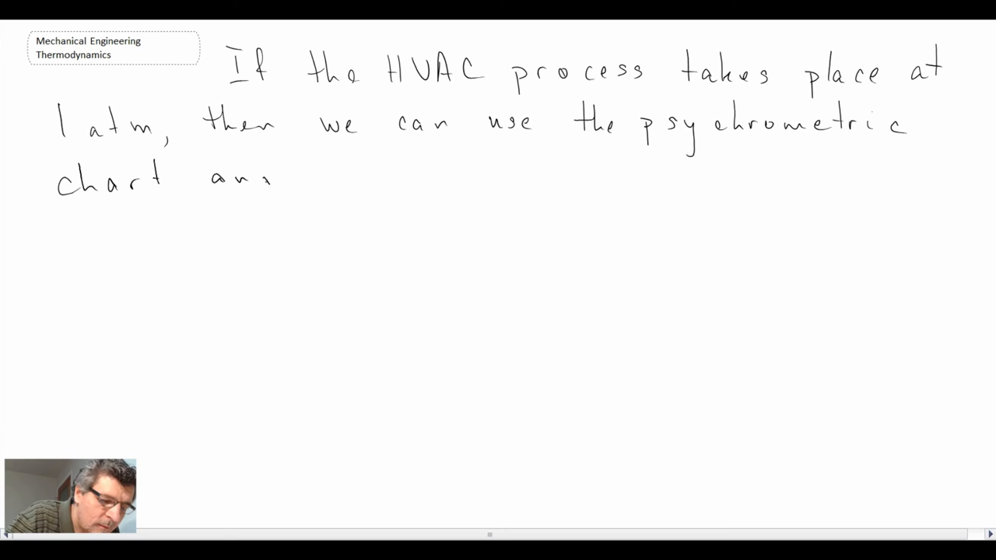
{"action": "type", "text": "and the analysis is rather quick. If the pr"}
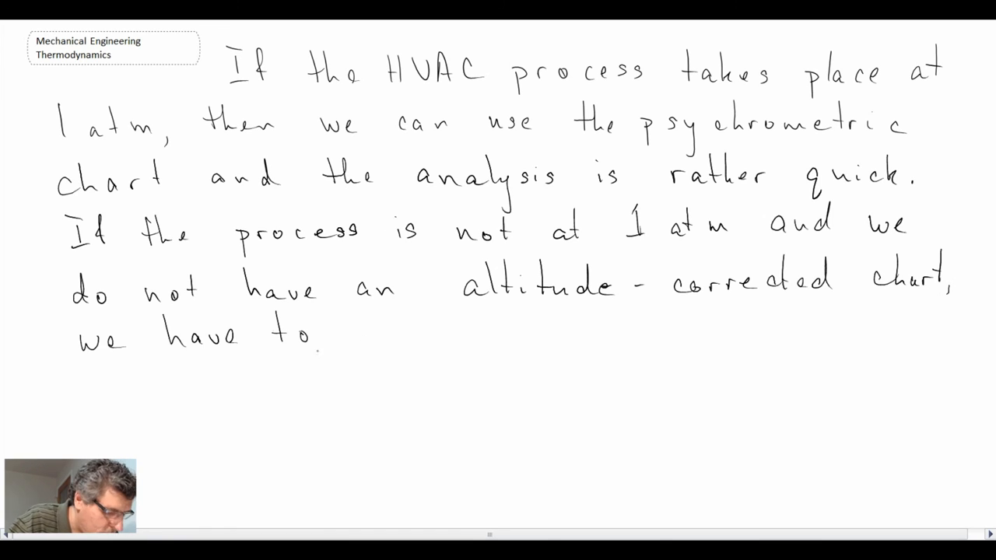
{"action": "type", "text": "use the equations presented in an earlier"}
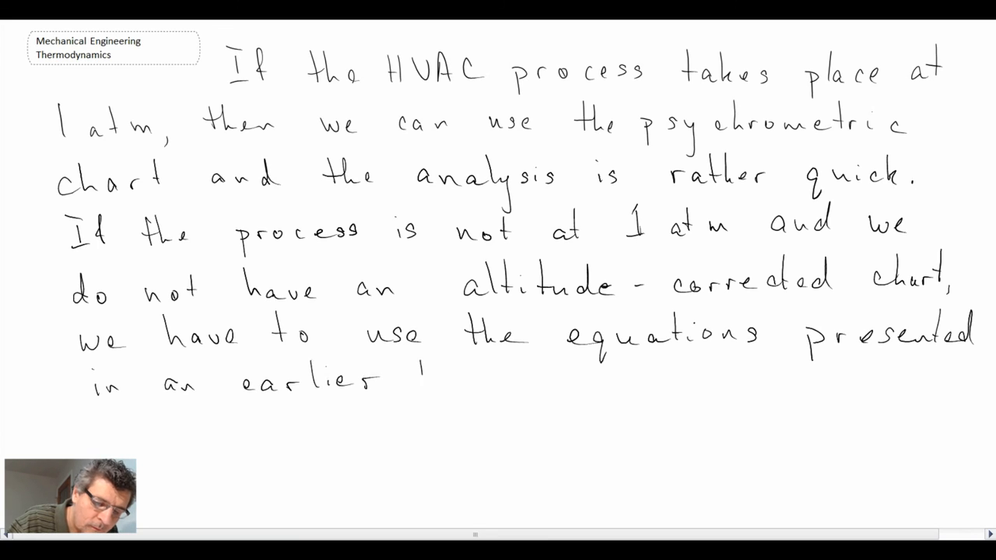
{"action": "type", "text": "lecture."}
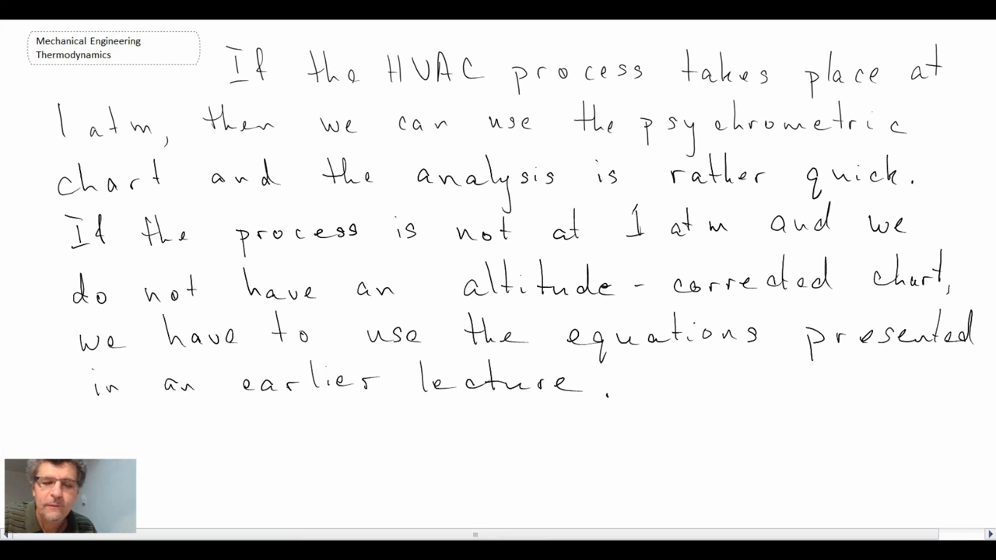